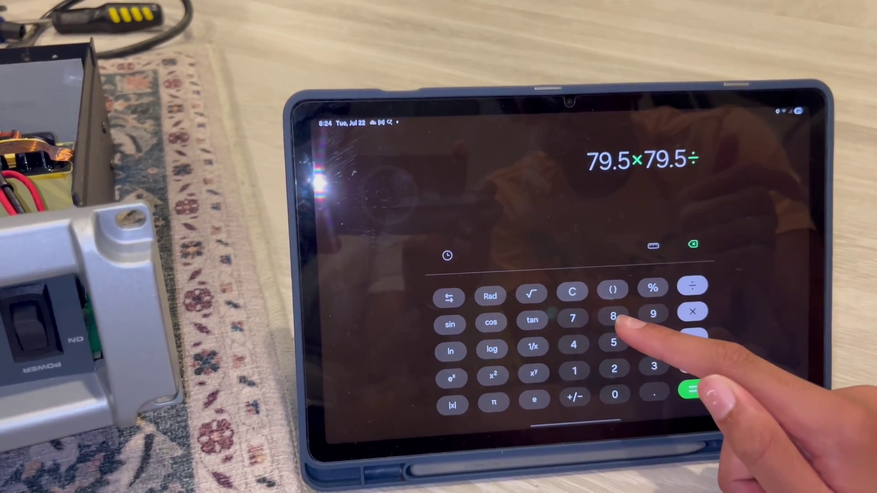
Enter 8 as the divisor to complete 79.5×79.5÷8, previewing 790.03125.
left_click(613, 317)
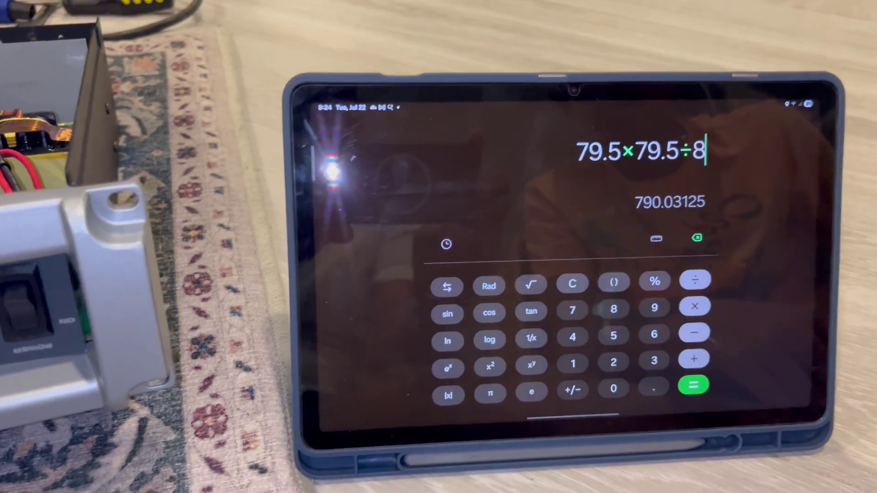